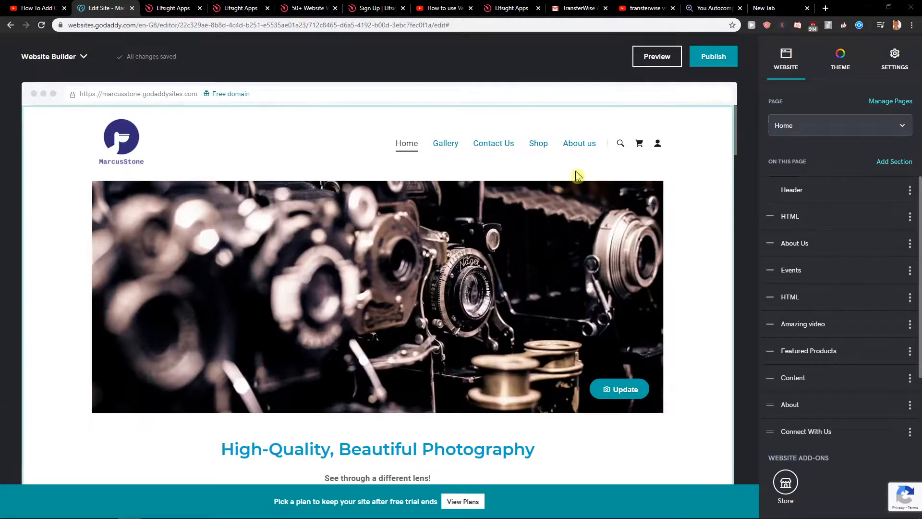
Step: Look over the home page's header settings and return to its section list
{"action": "left_click", "coordinate": [793, 189]}
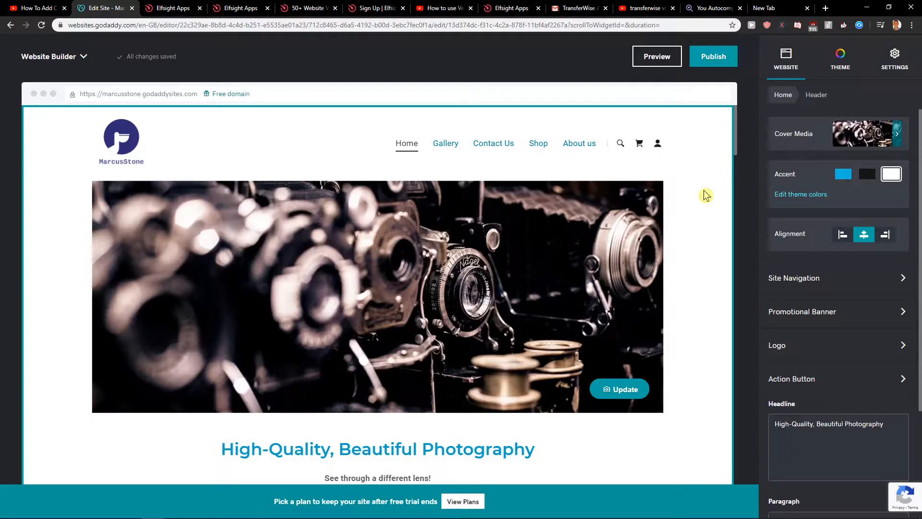
{"action": "scroll", "scroll_direction": "down", "scroll_amount": 3}
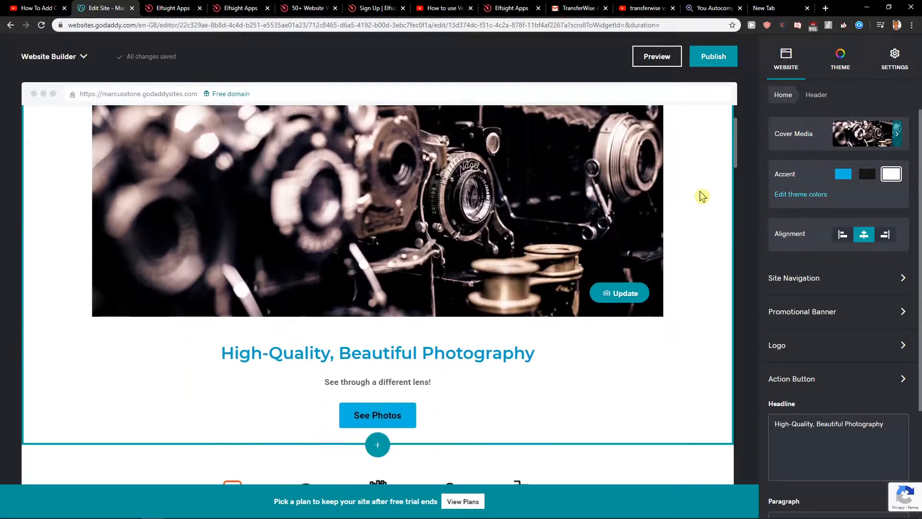
{"action": "left_click", "coordinate": [785, 59]}
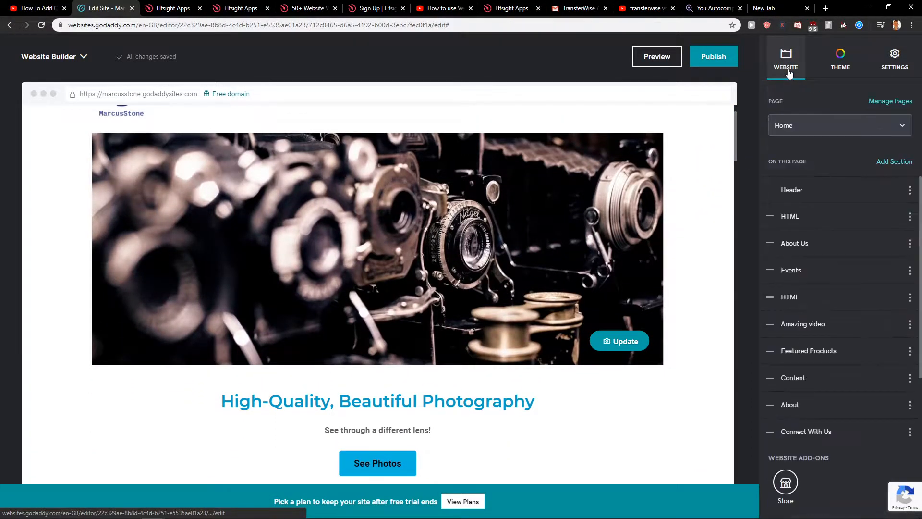
{"action": "scroll", "scroll_direction": "down", "scroll_amount": 3}
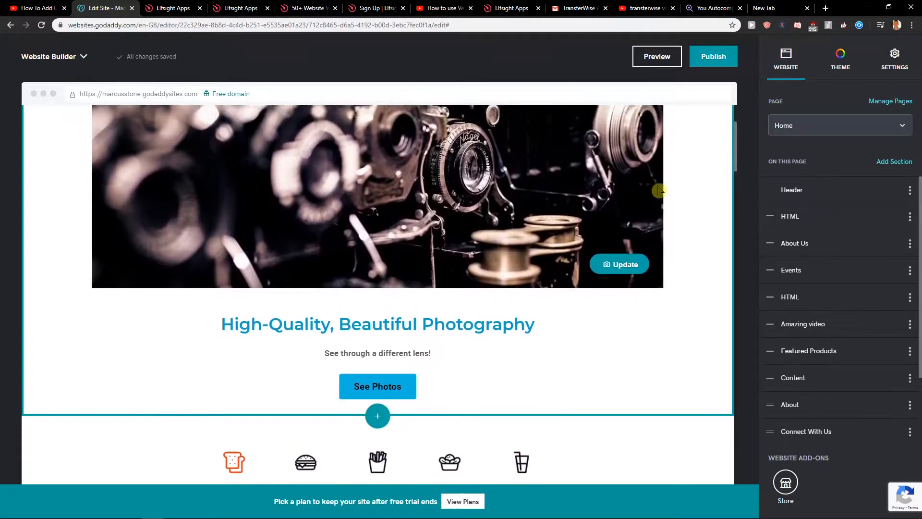
Step: Duplicate the Gallery page from Pages & Navigation so two Gallery entries appear
{"action": "left_click", "coordinate": [890, 101]}
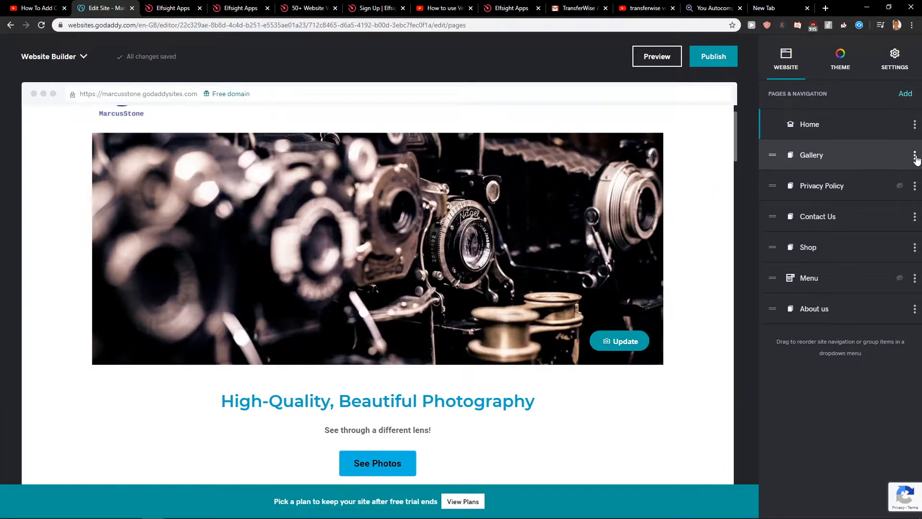
{"action": "left_click", "coordinate": [914, 155]}
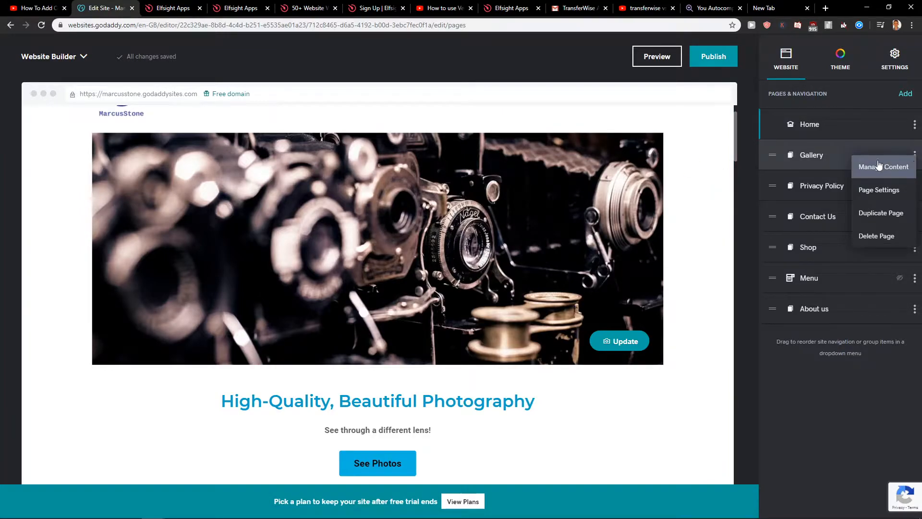
{"action": "mouse_move", "coordinate": [880, 213]}
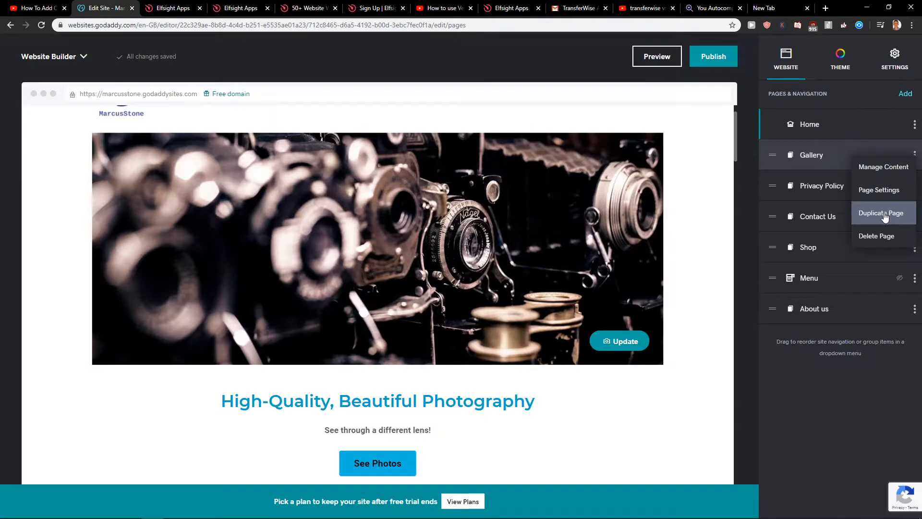
{"action": "left_click", "coordinate": [880, 214]}
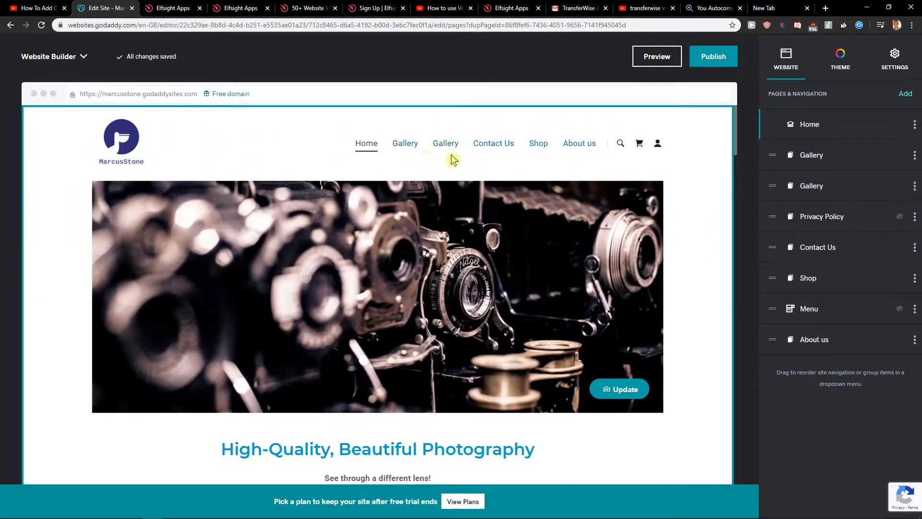
Step: Review the Privacy Policy page settings, dismiss the private-pages note, and finish with Done
{"action": "left_click", "coordinate": [914, 216]}
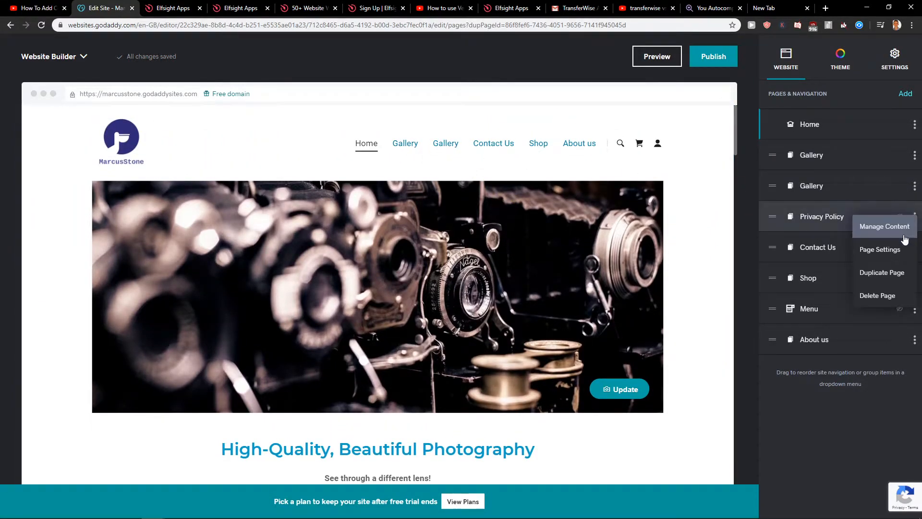
{"action": "left_click", "coordinate": [884, 226]}
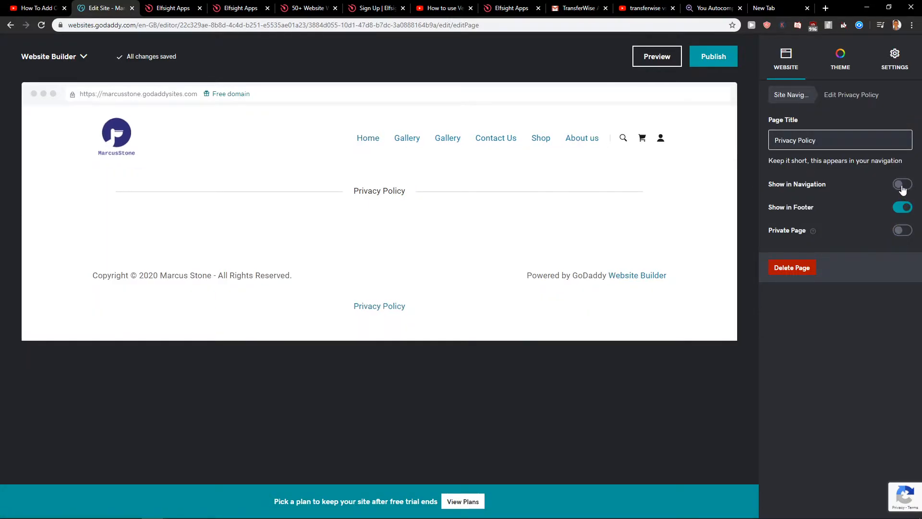
{"action": "left_click", "coordinate": [902, 229]}
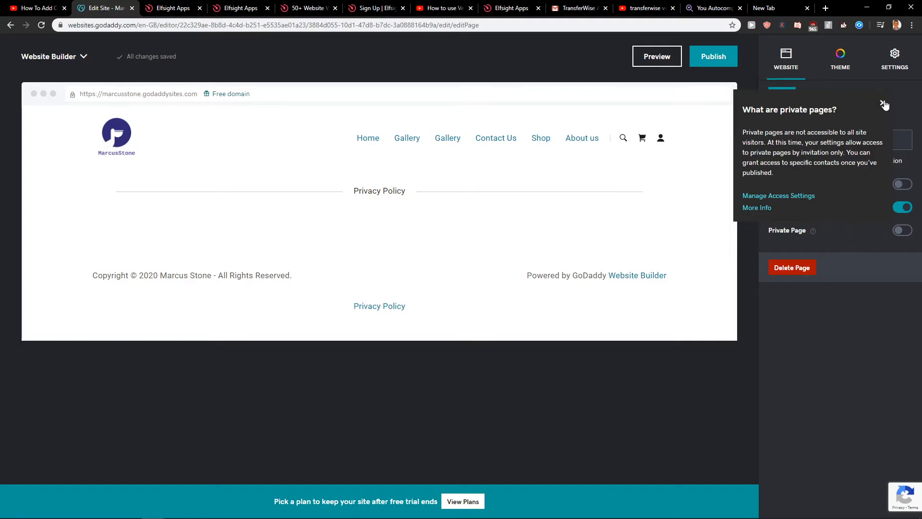
{"action": "left_click", "coordinate": [885, 103]}
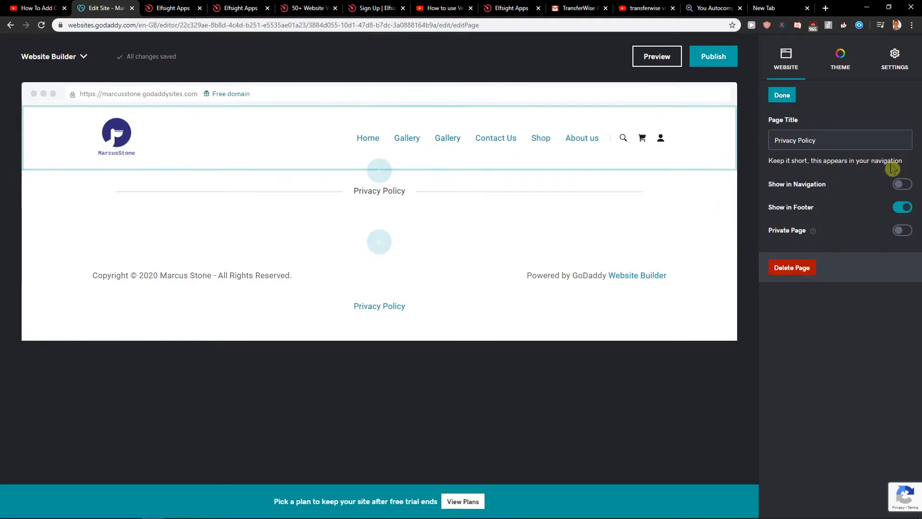
{"action": "left_click", "coordinate": [782, 95]}
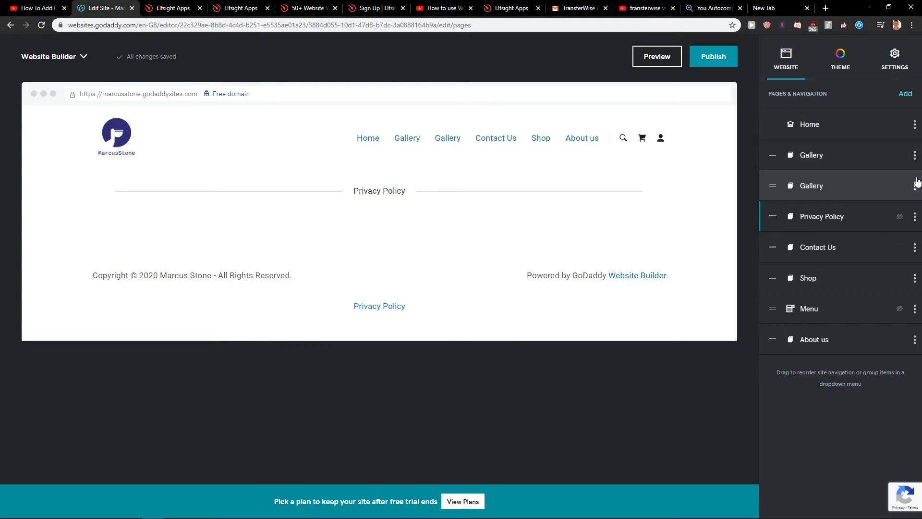
Step: Request deletion of the duplicate Gallery page so the confirmation prompt appears
{"action": "left_click", "coordinate": [914, 185]}
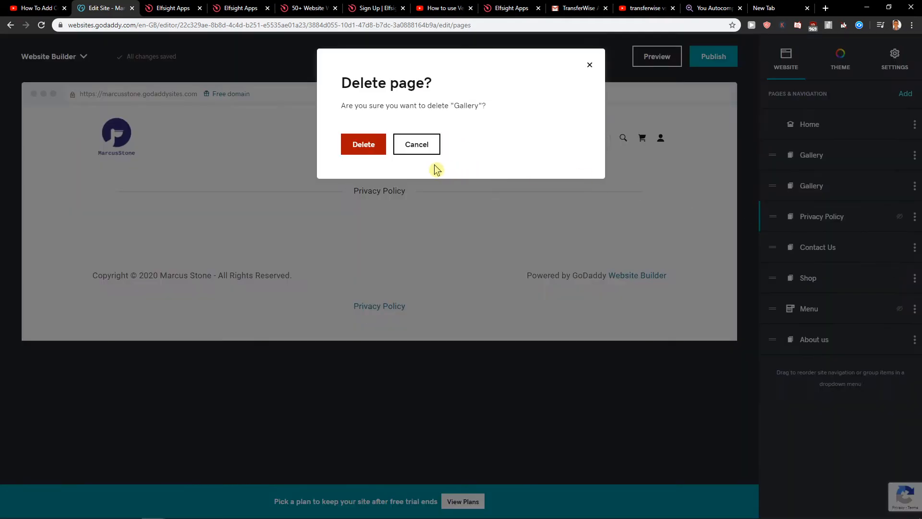